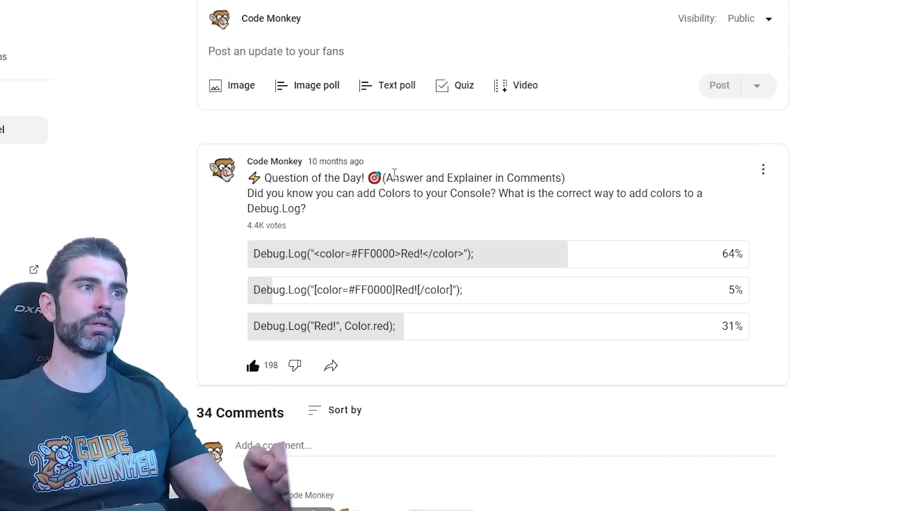
Answer B to the GetMouseButtonDown Input System question and reveal the results with its explanation
scroll(down, 3)
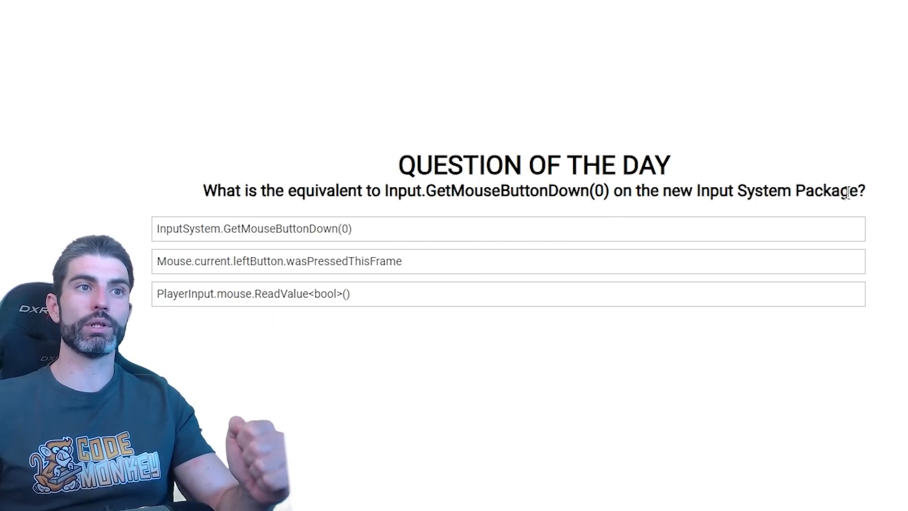
click(253, 228)
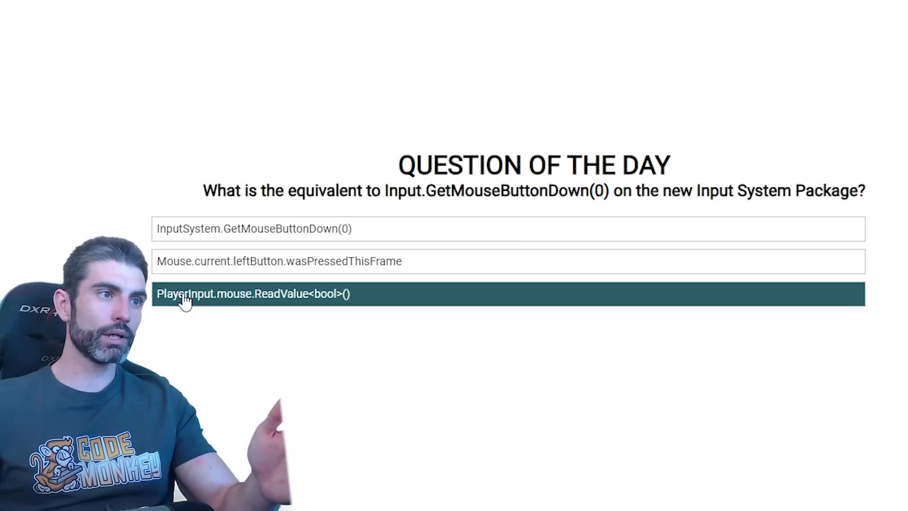
mouse_move(467, 261)
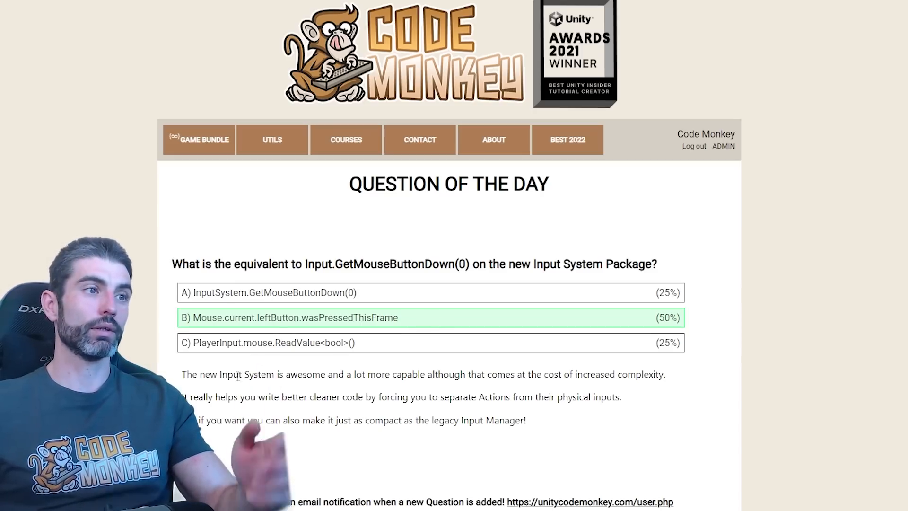
double_click(410, 374)
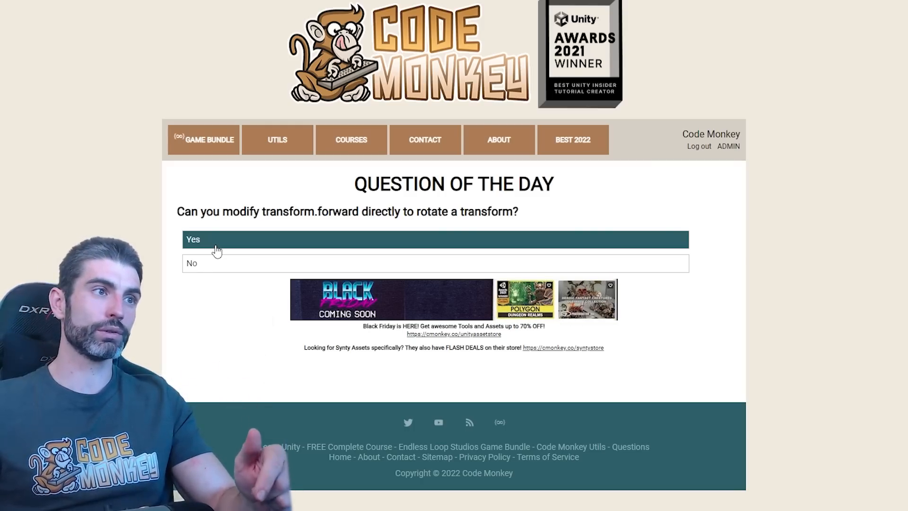
Answer Yes to the transform.forward rotation question and read the transform.forward = dirToTarget explanation
click(434, 239)
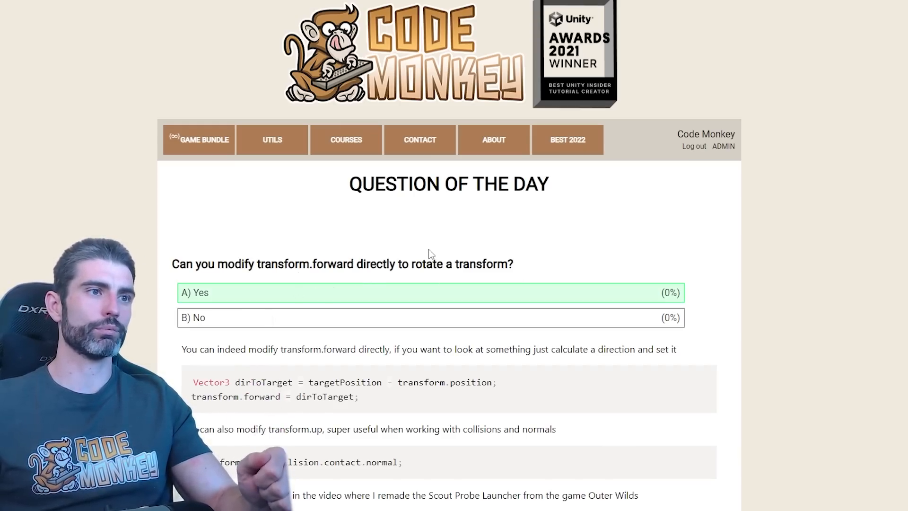
drag(235, 381, 494, 382)
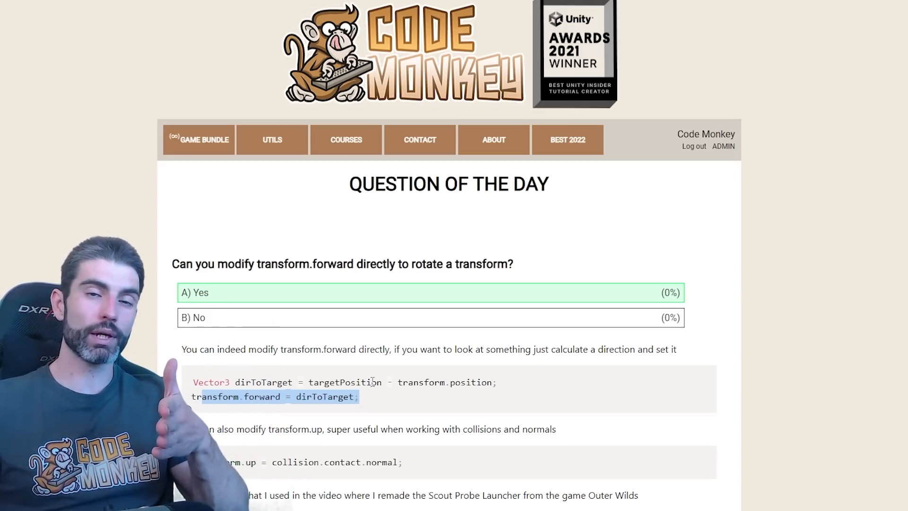
scroll(down, 3)
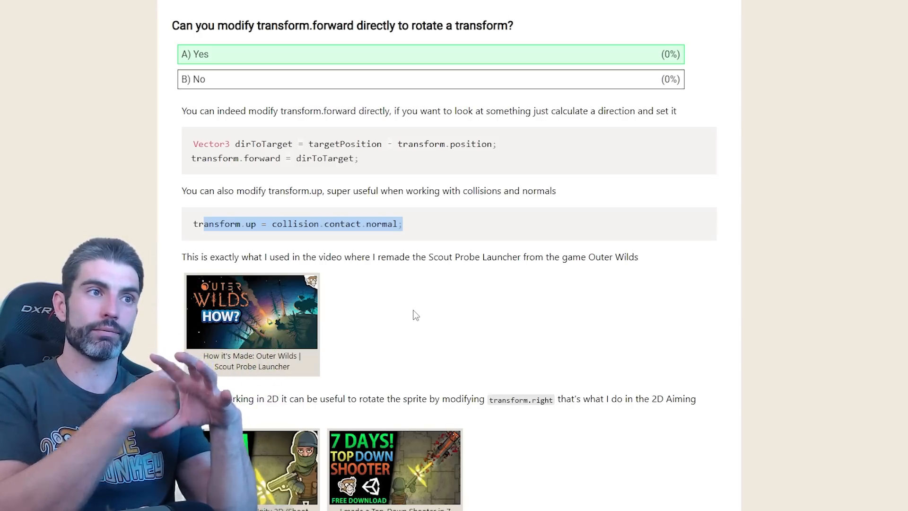
scroll(down, 3)
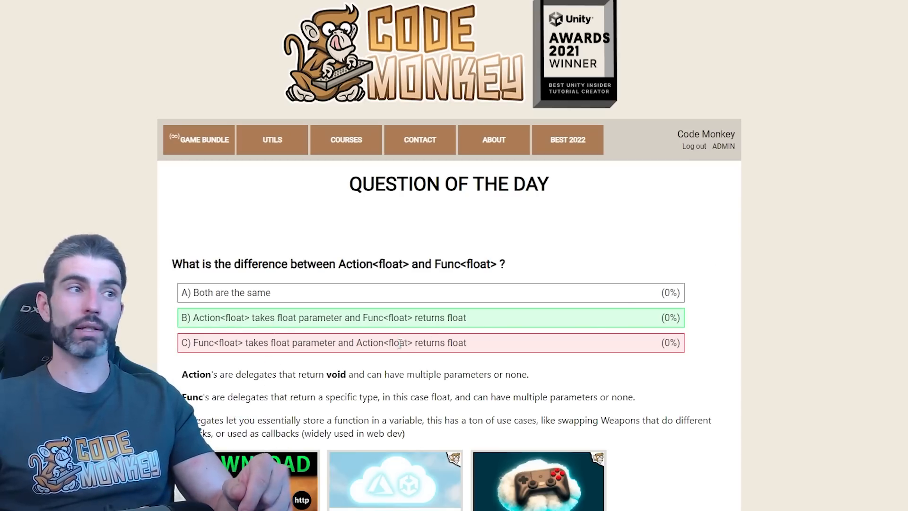
Review the Func<float> correct answer and read the delegates and generics explanation to the end
double_click(223, 318)
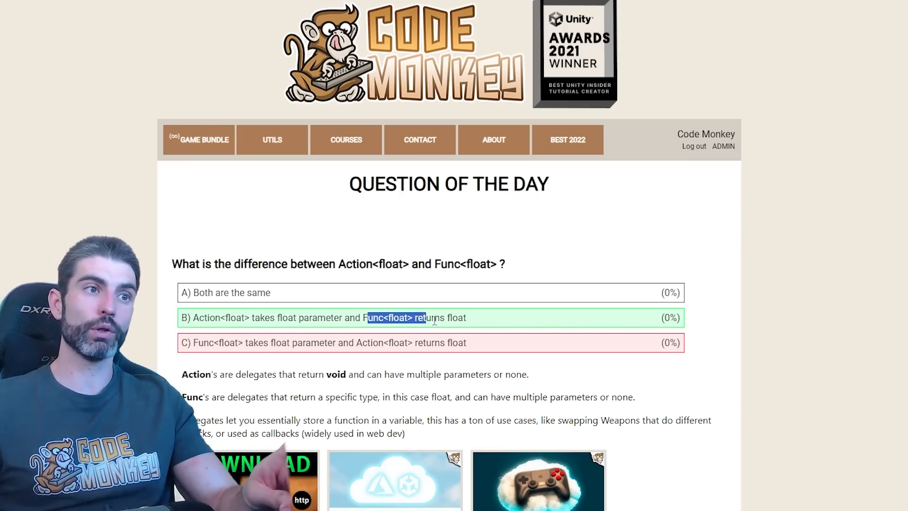
scroll(down, 3)
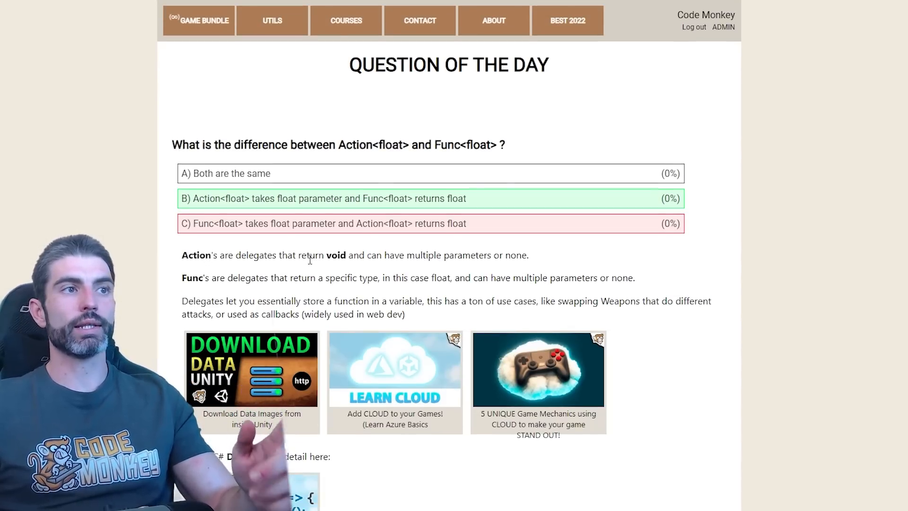
drag(310, 255, 504, 254)
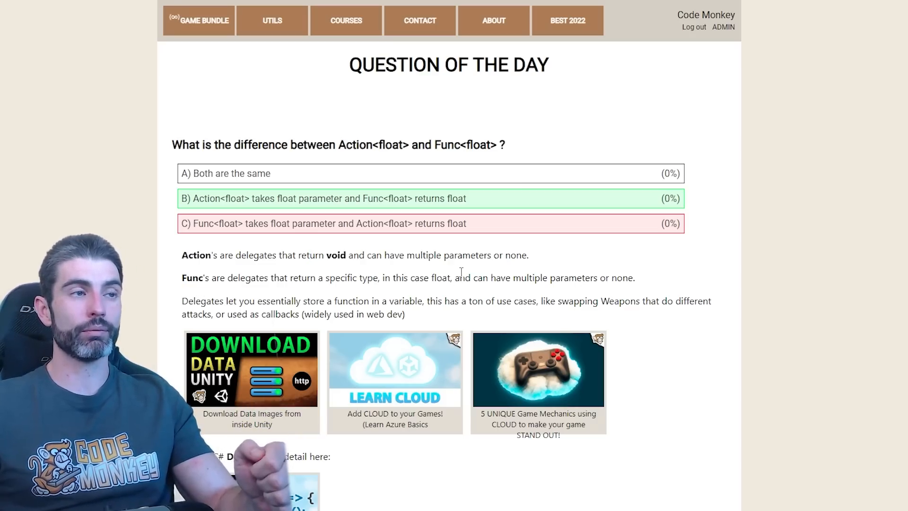
scroll(down, 3)
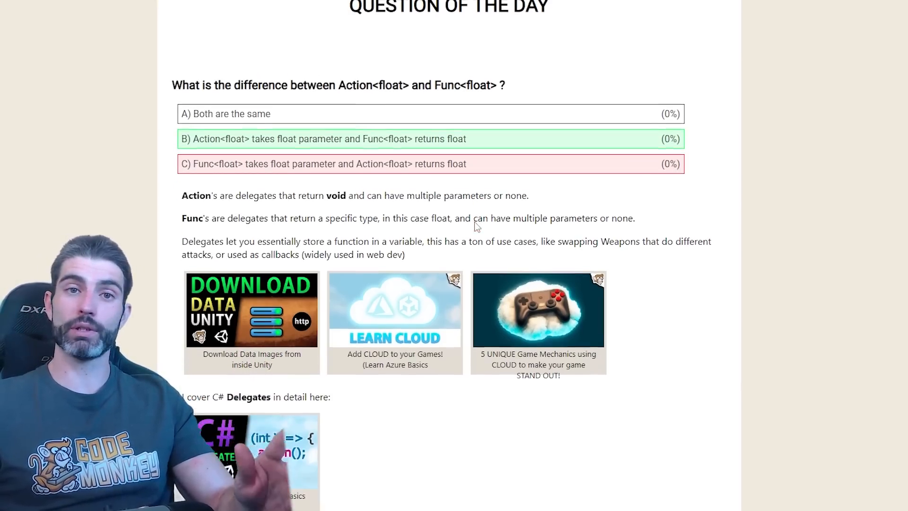
scroll(down, 3)
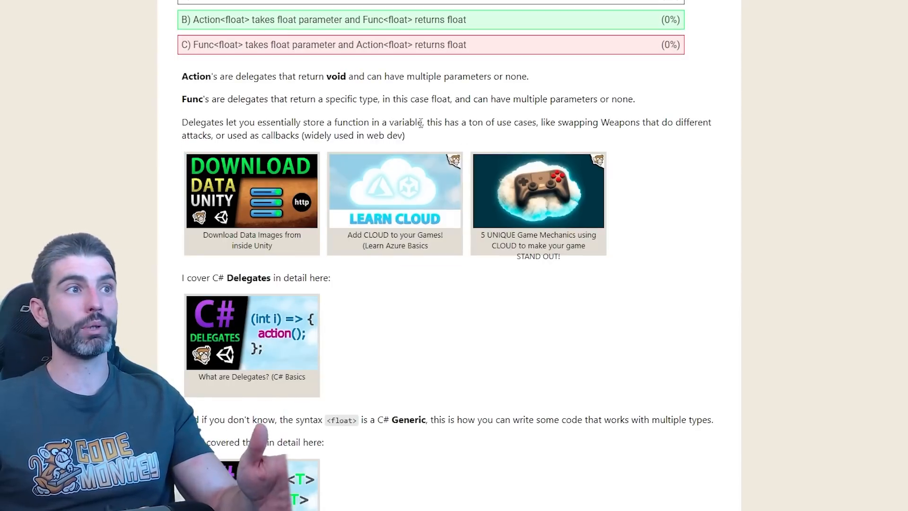
mouse_move(257, 185)
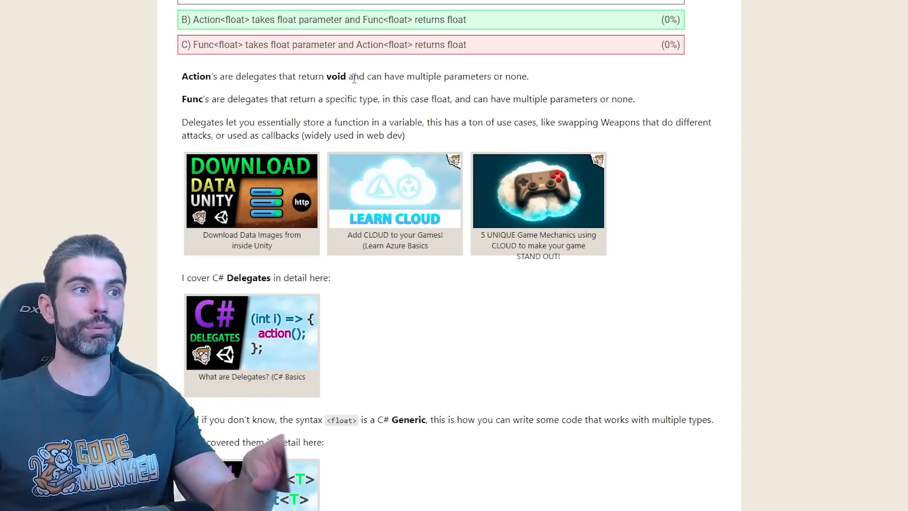
scroll(down, 3)
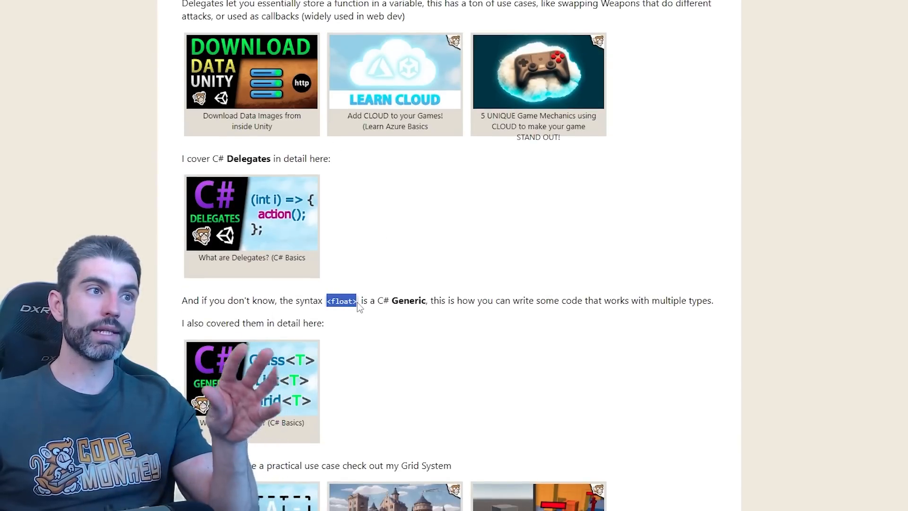
scroll(down, 3)
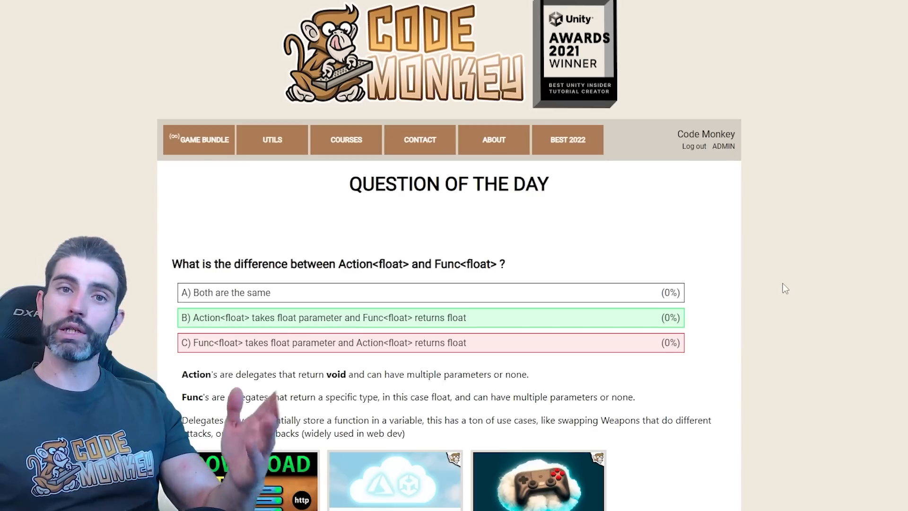
mouse_move(705, 134)
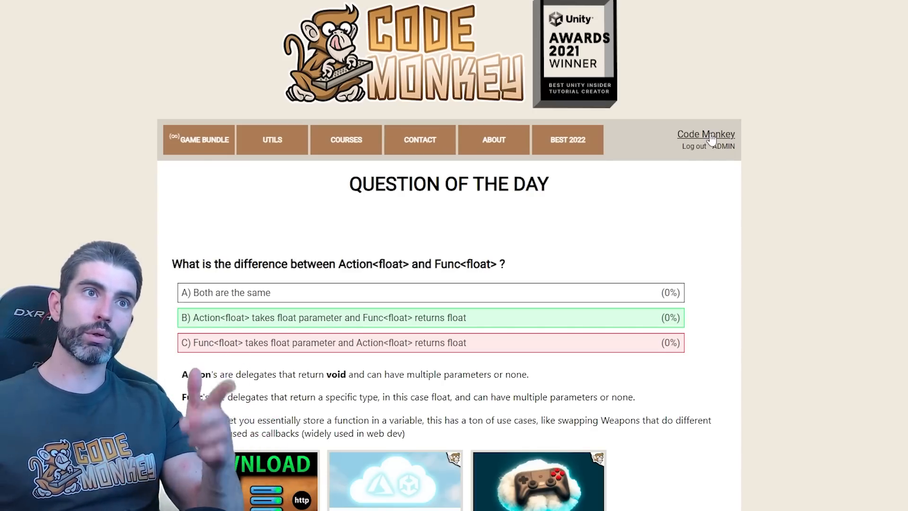
On the user account page, enable Question of the Day email notifications and save preferences
click(723, 146)
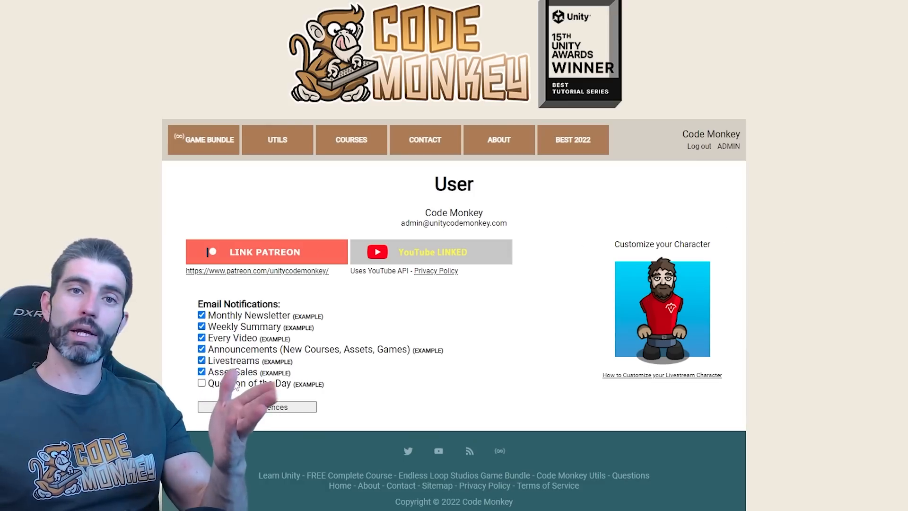
click(200, 382)
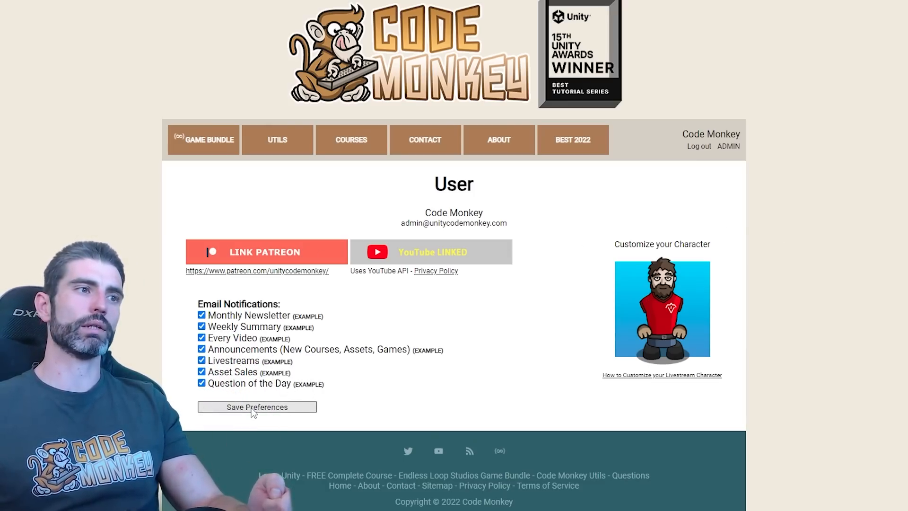
click(257, 407)
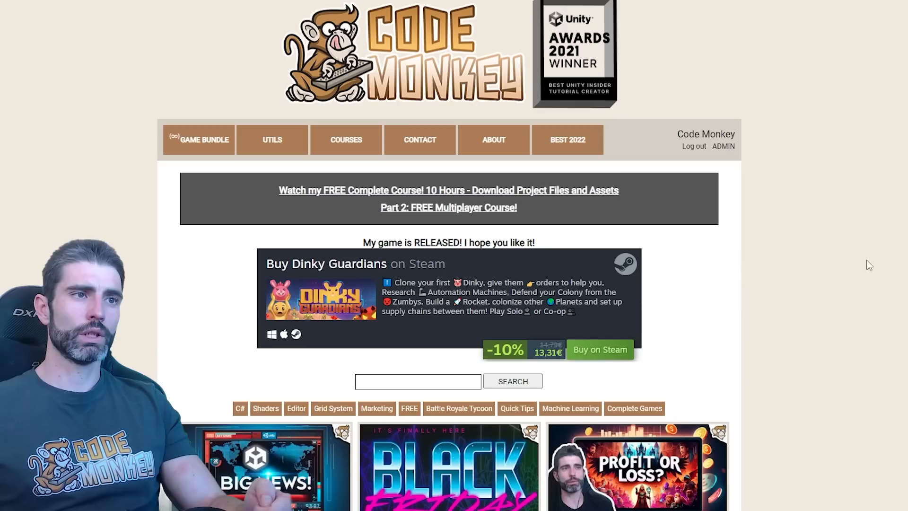
Scroll the homepage down to the Question of the Day widget with the transform.forward question
scroll(down, 3)
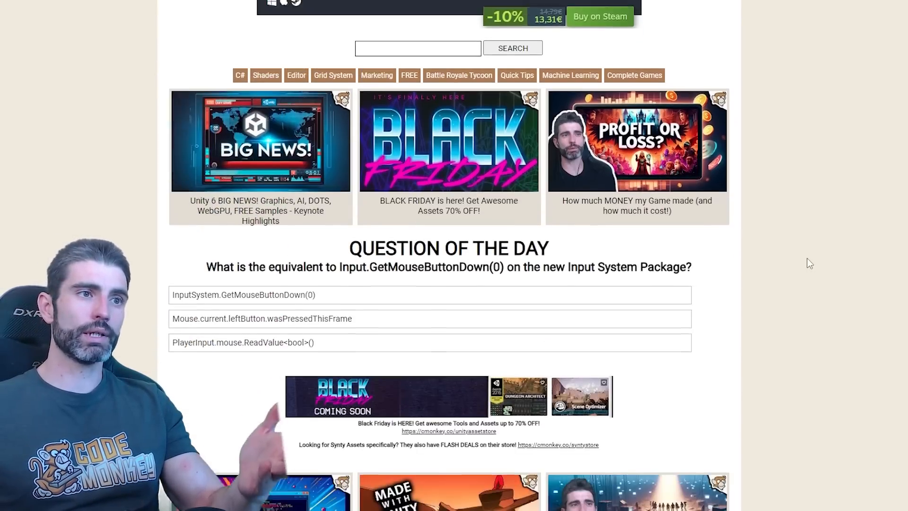
scroll(down, 3)
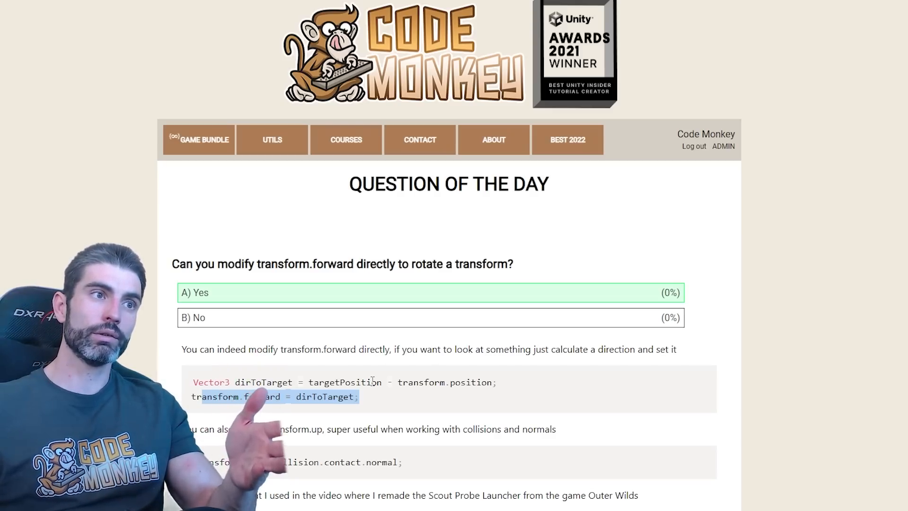
scroll(down, 3)
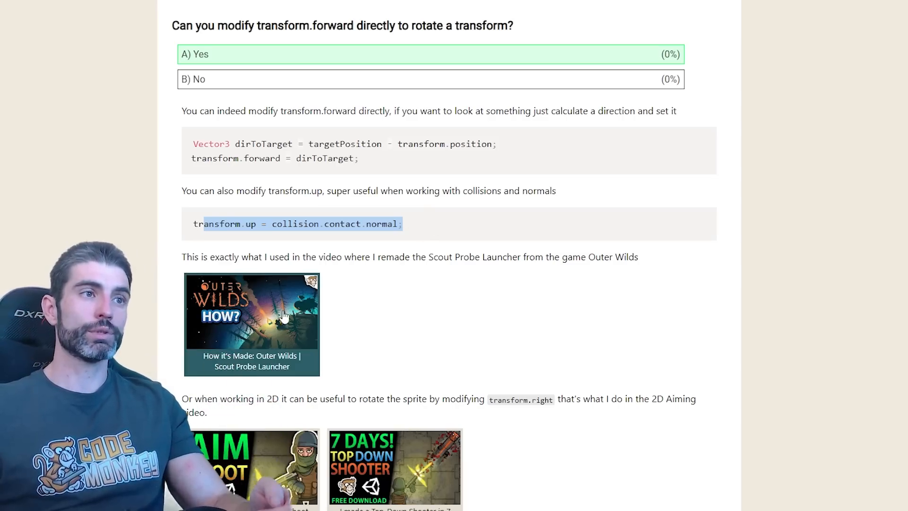
mouse_move(414, 315)
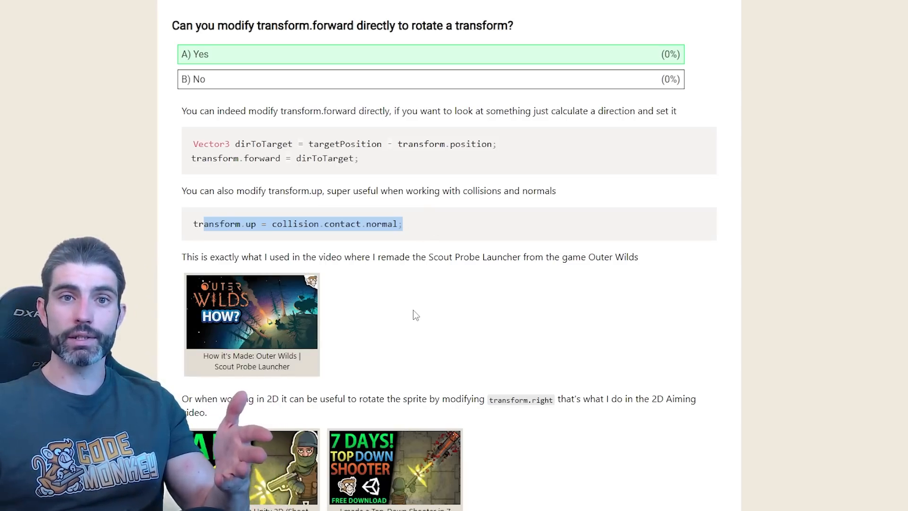